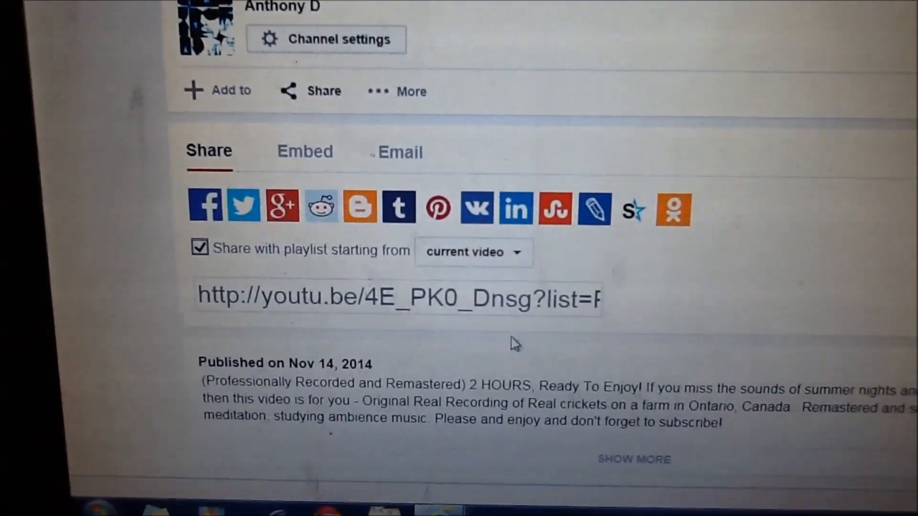
# Step: Copy the Summer Crickets video's youtu.be share link from YouTube's sharing panel
pyautogui.click(392, 294)
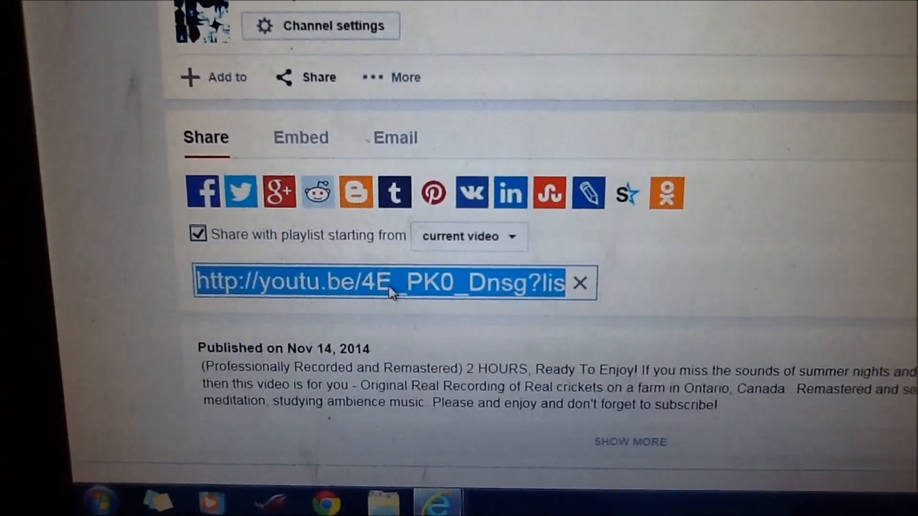
pyautogui.rightClick(356, 290)
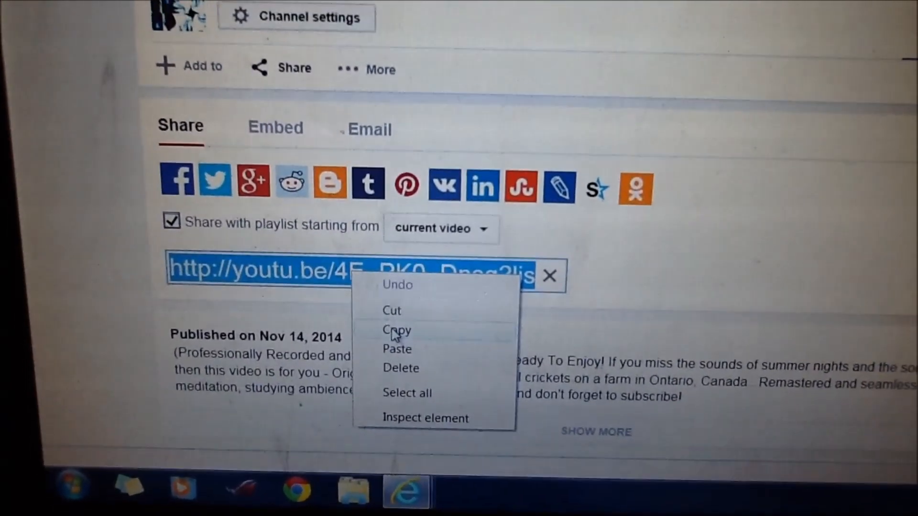
pyautogui.click(397, 330)
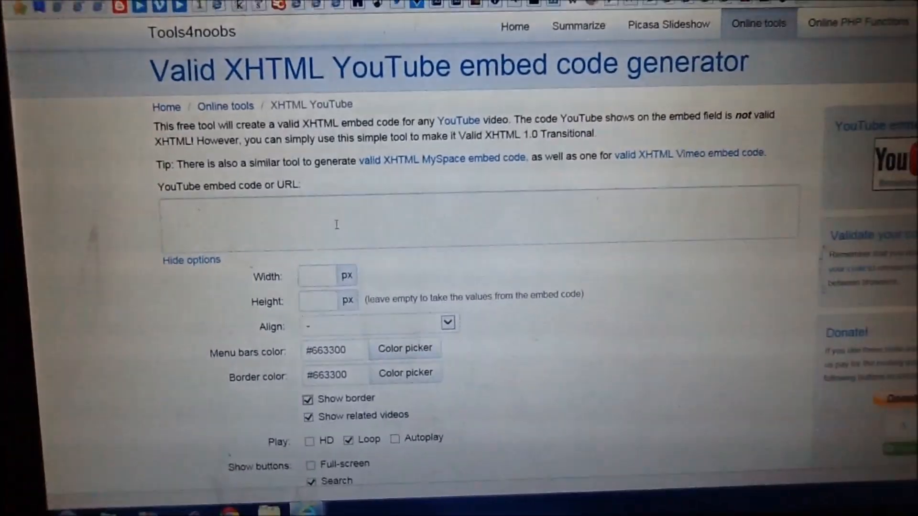
# Step: Scroll the Tools4noobs generator page down to the 'YouTube embed code or URL' box holding the link
pyautogui.scroll(-3)
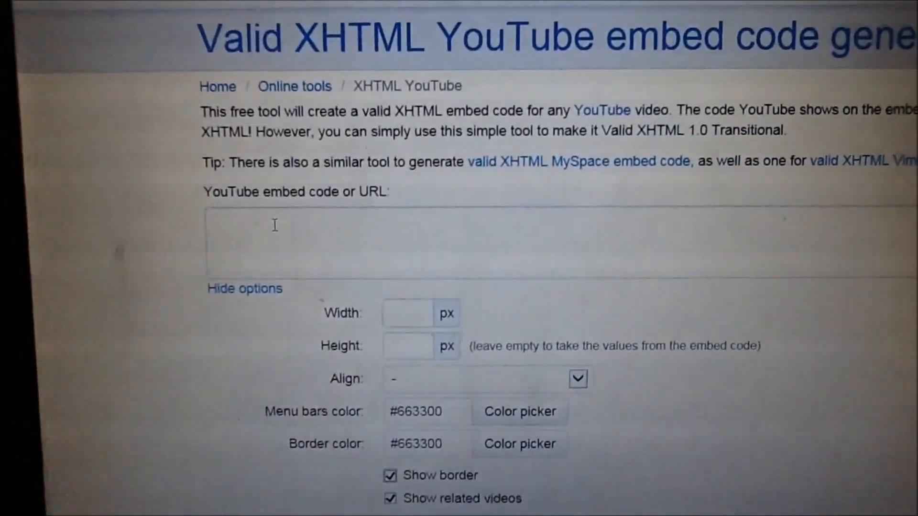
pyautogui.scroll(-3)
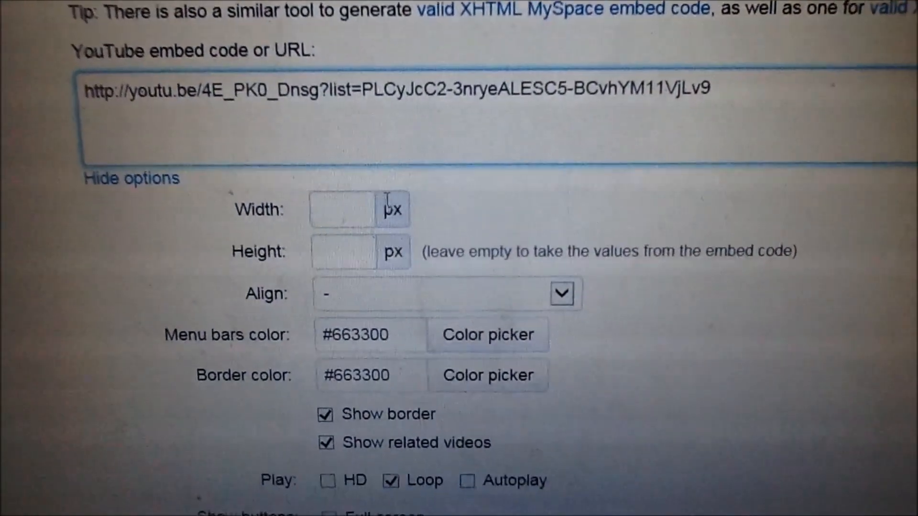
pyautogui.scroll(-3)
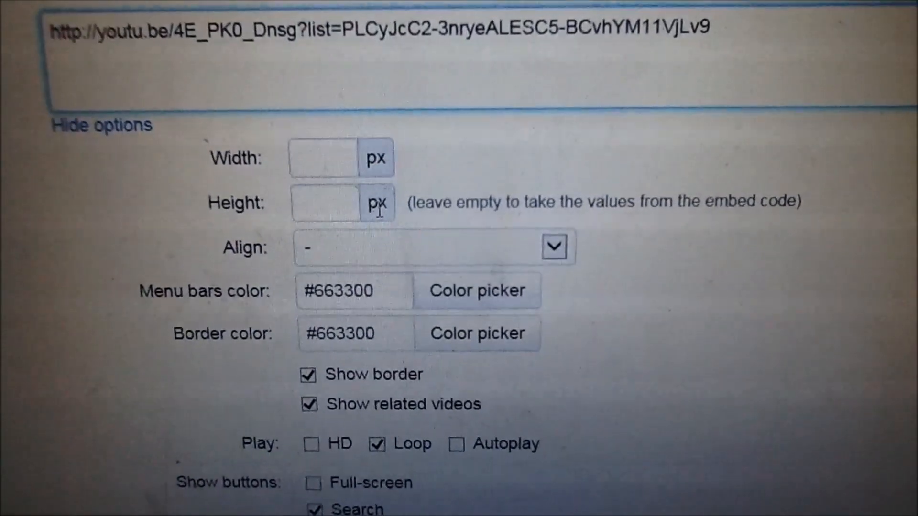
pyautogui.scroll(-3)
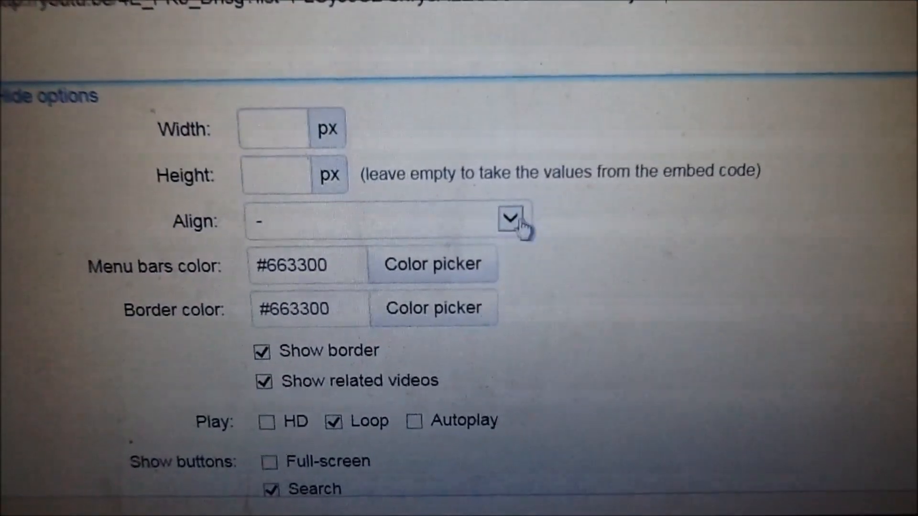
# Step: Set the player alignment to center and the menu bars colour to #330000
pyautogui.click(511, 221)
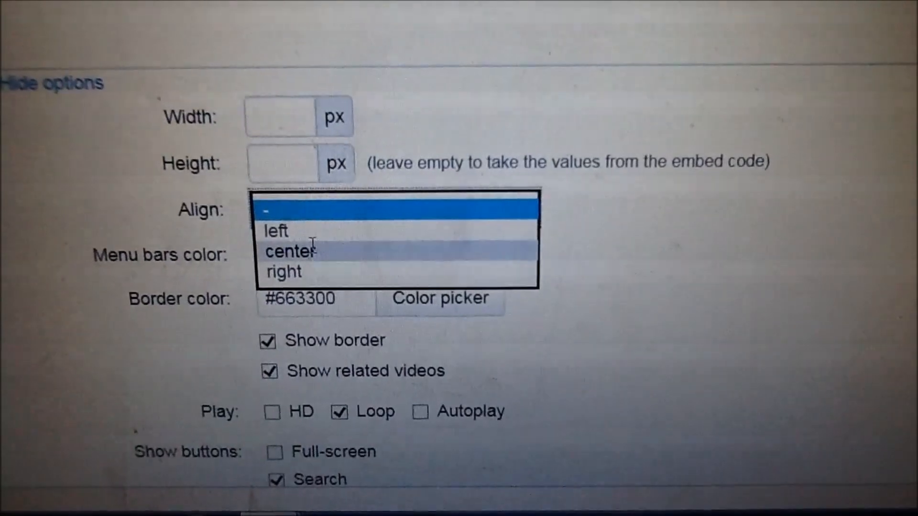
pyautogui.click(289, 251)
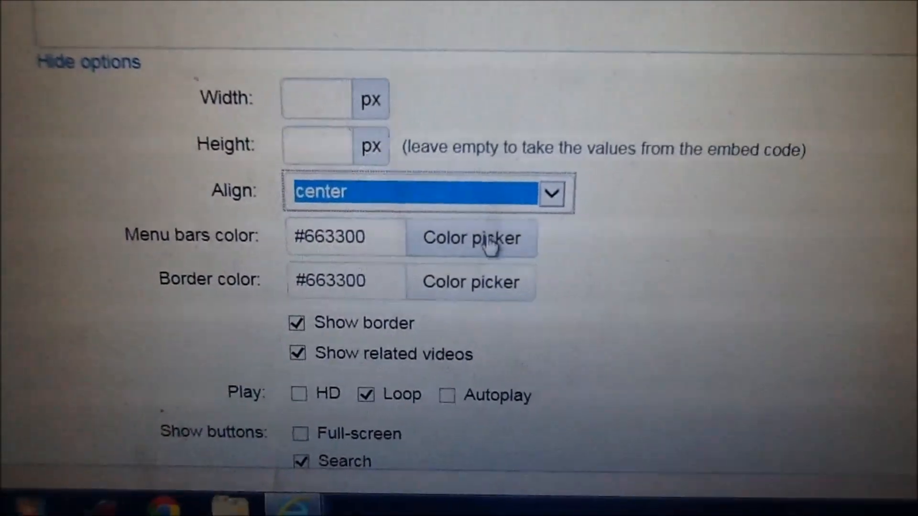
pyautogui.click(471, 238)
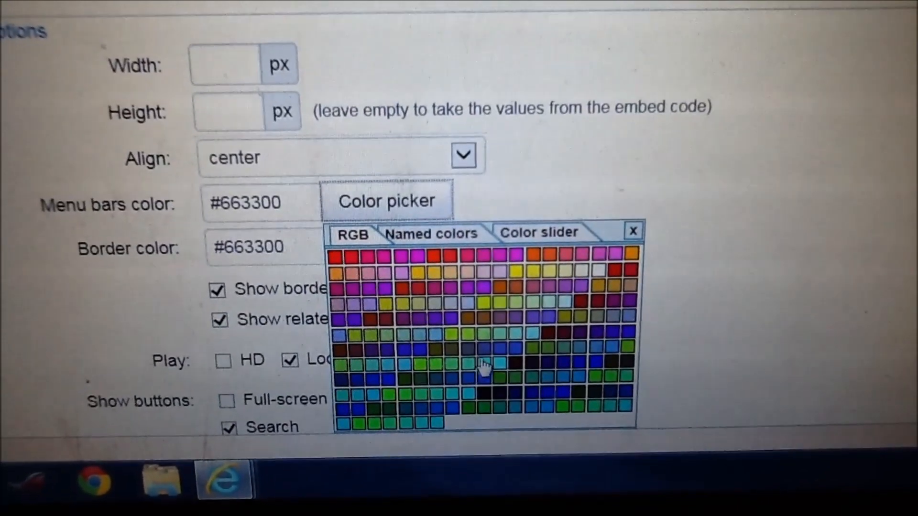
pyautogui.click(484, 366)
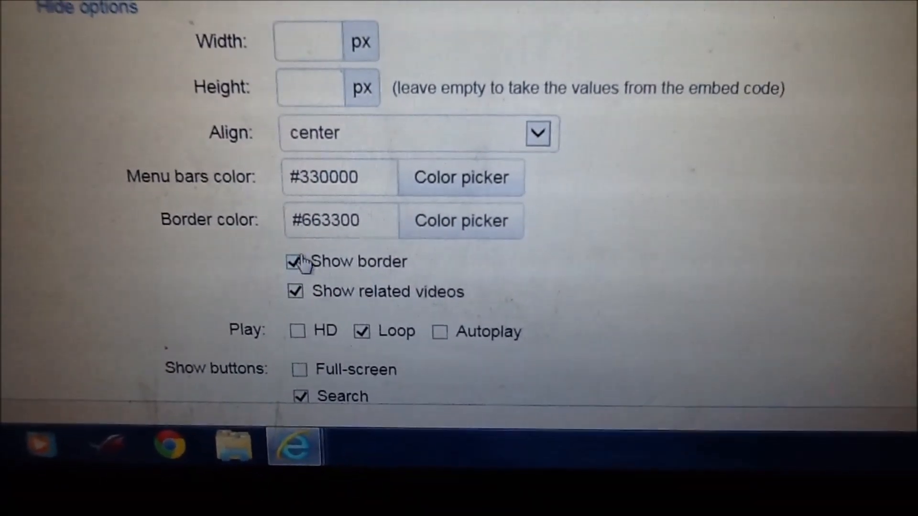
# Step: Keep the v3 slim player version and generate the XHTML embed code
pyautogui.scroll(-3)
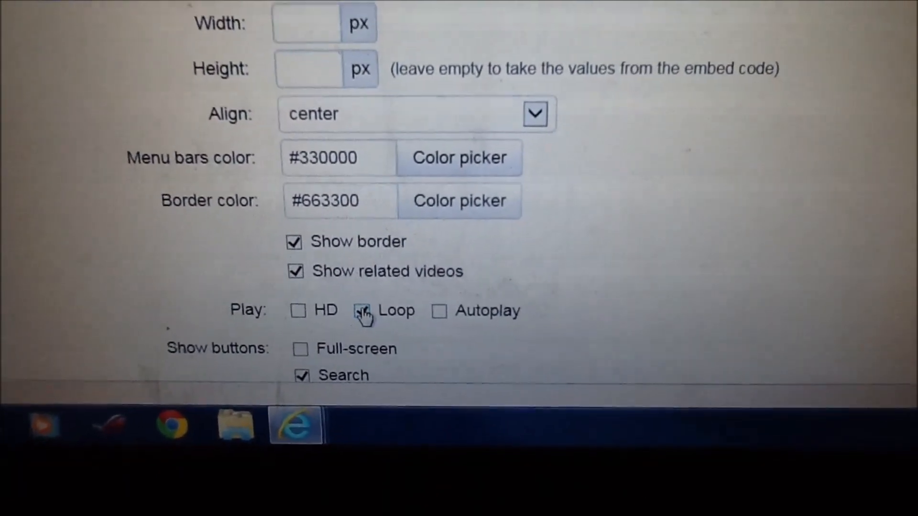
pyautogui.scroll(-3)
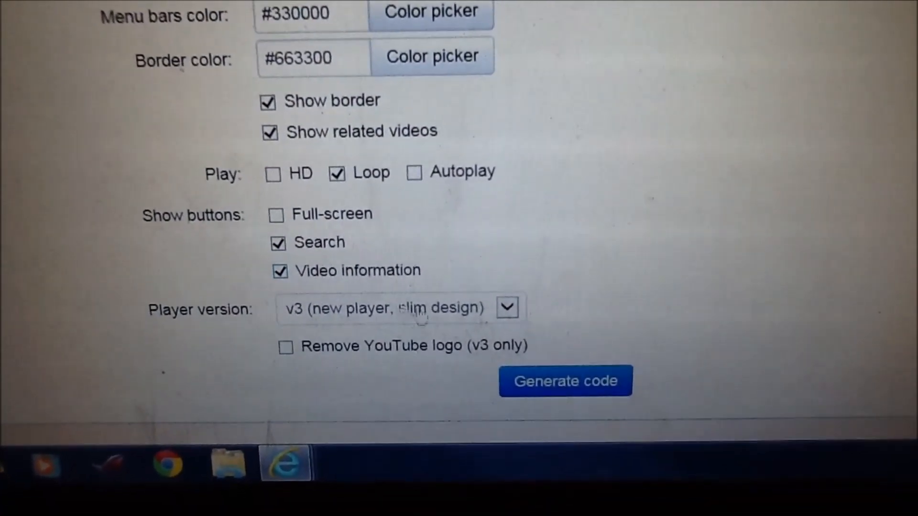
pyautogui.scroll(-3)
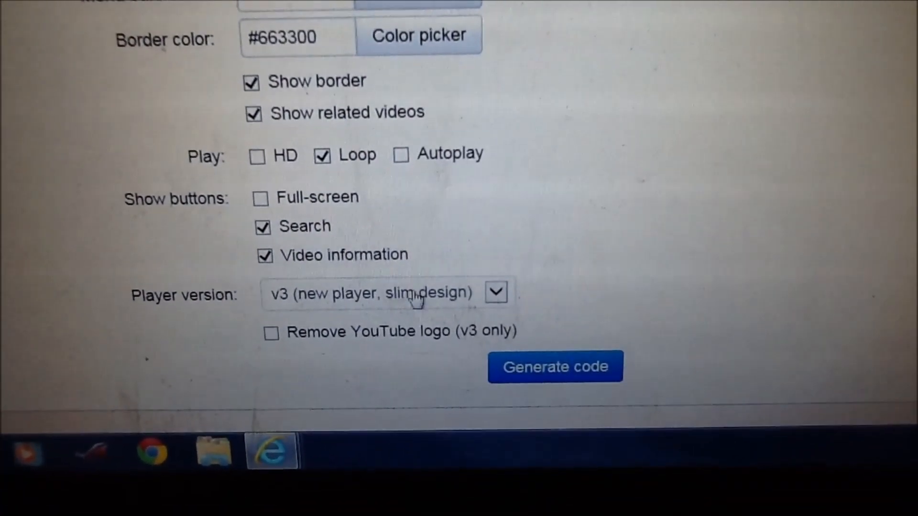
pyautogui.click(495, 293)
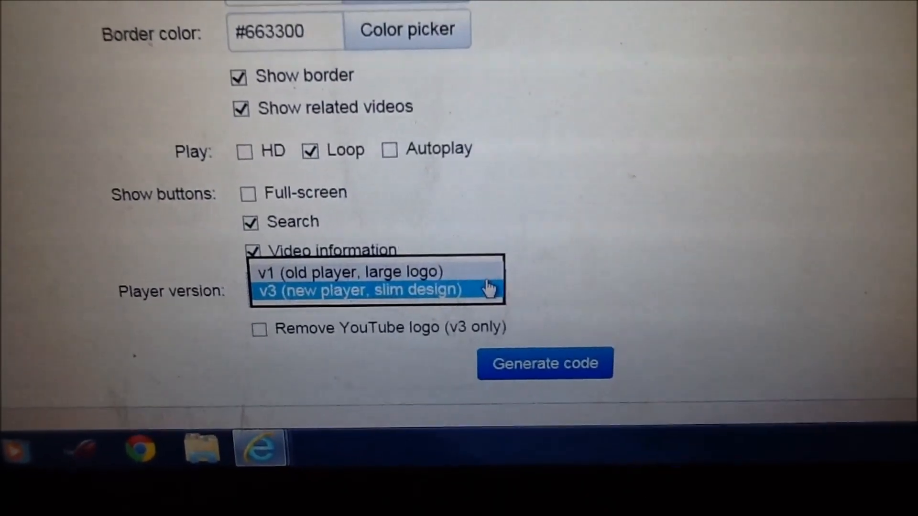
pyautogui.click(357, 289)
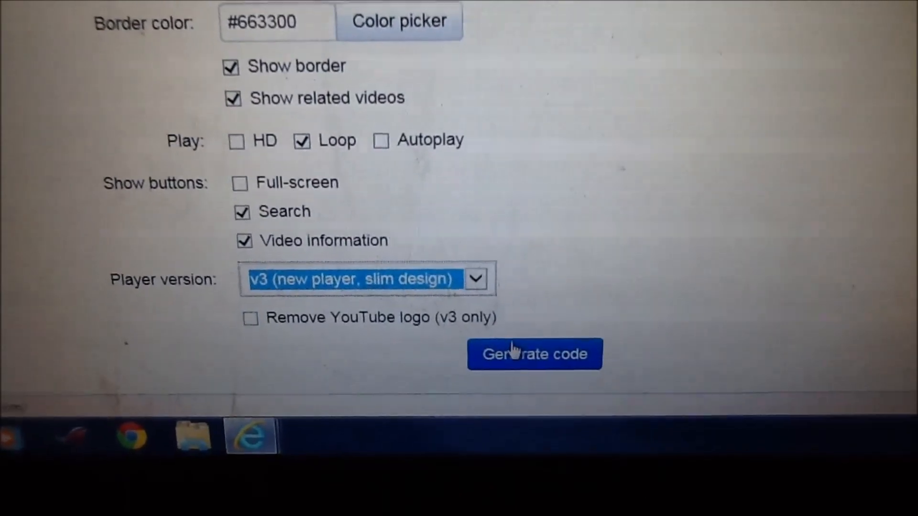
pyautogui.click(534, 353)
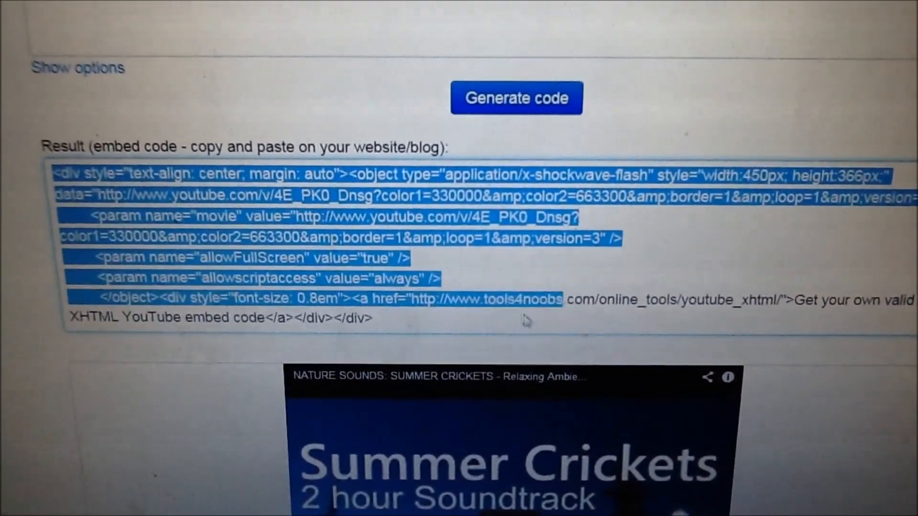
# Step: Scroll down to the Result box showing the generated embed code and video preview
pyautogui.scroll(-3)
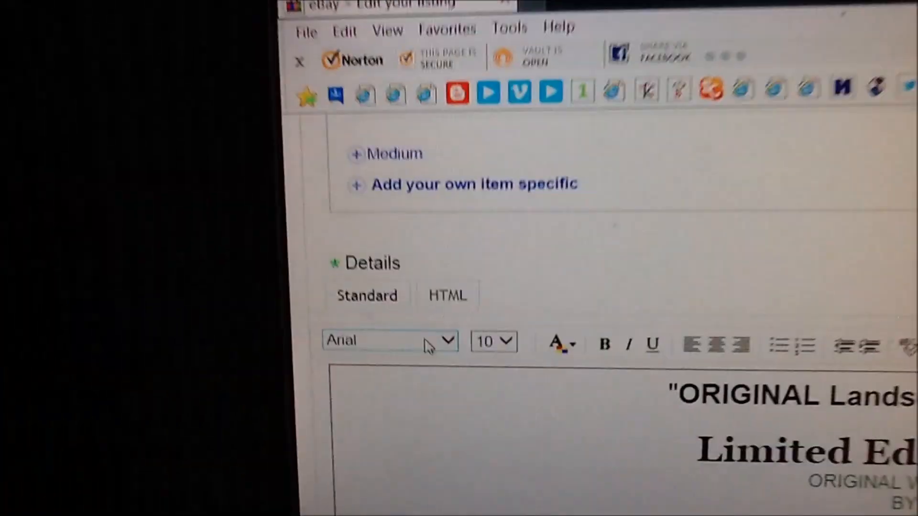
# Step: Go to the eBay listing's Details description editor and scroll down through the page
pyautogui.click(447, 295)
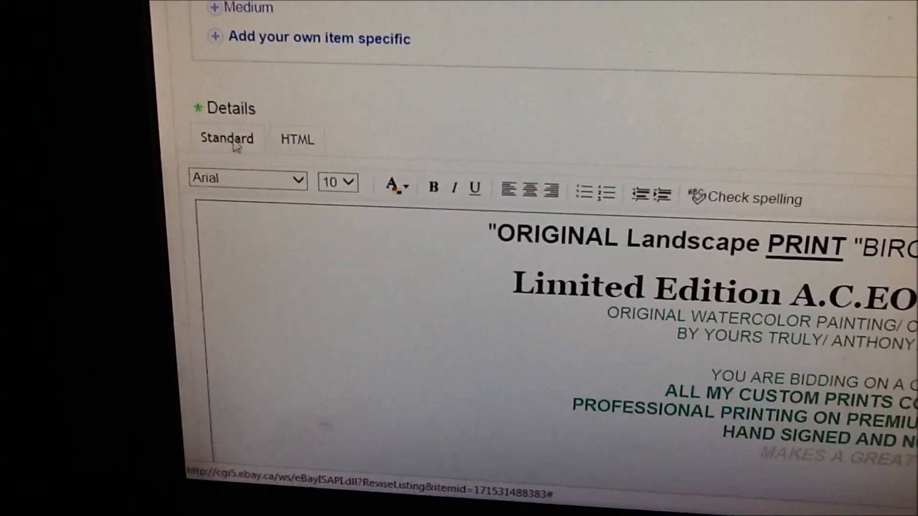
pyautogui.scroll(-3)
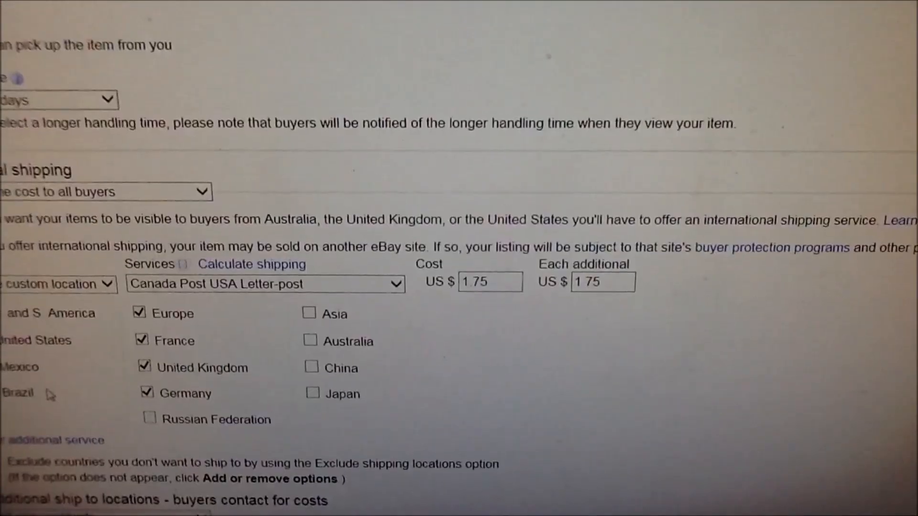
pyautogui.scroll(-3)
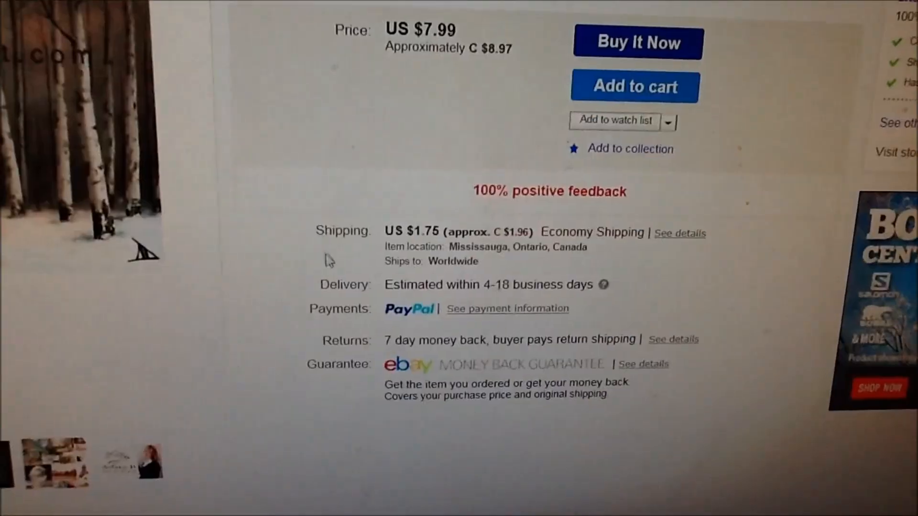
# Step: Scroll the live eBay listing down to the embedded Summer Crickets video player
pyautogui.scroll(-3)
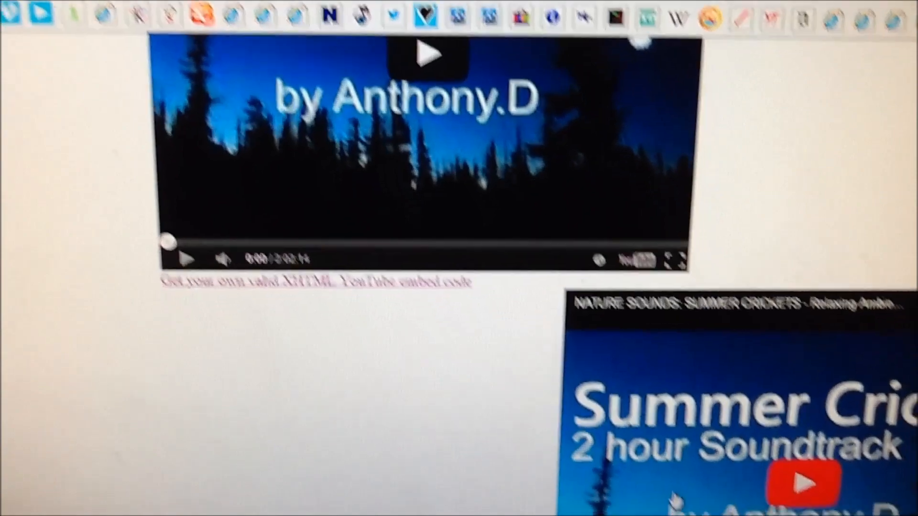
pyautogui.scroll(-3)
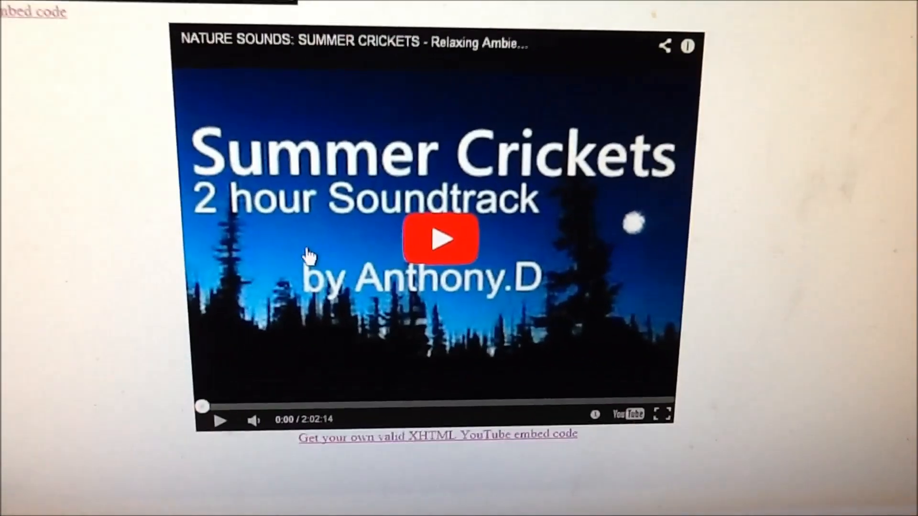